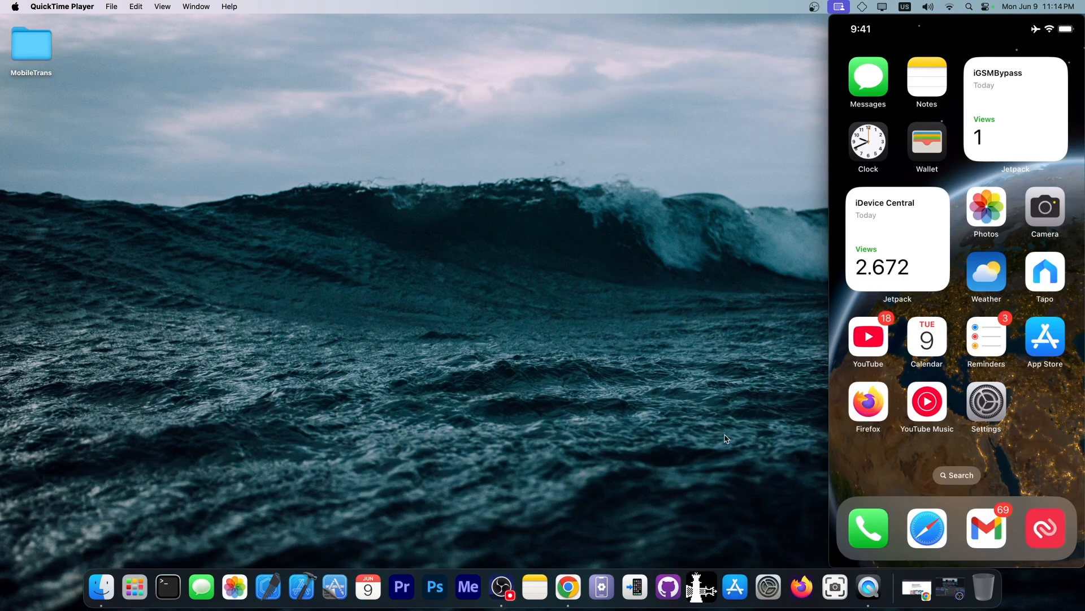
Step: Go to the General page of Settings on the mirrored iPhone
{"action": "left_click", "coordinate": [985, 403]}
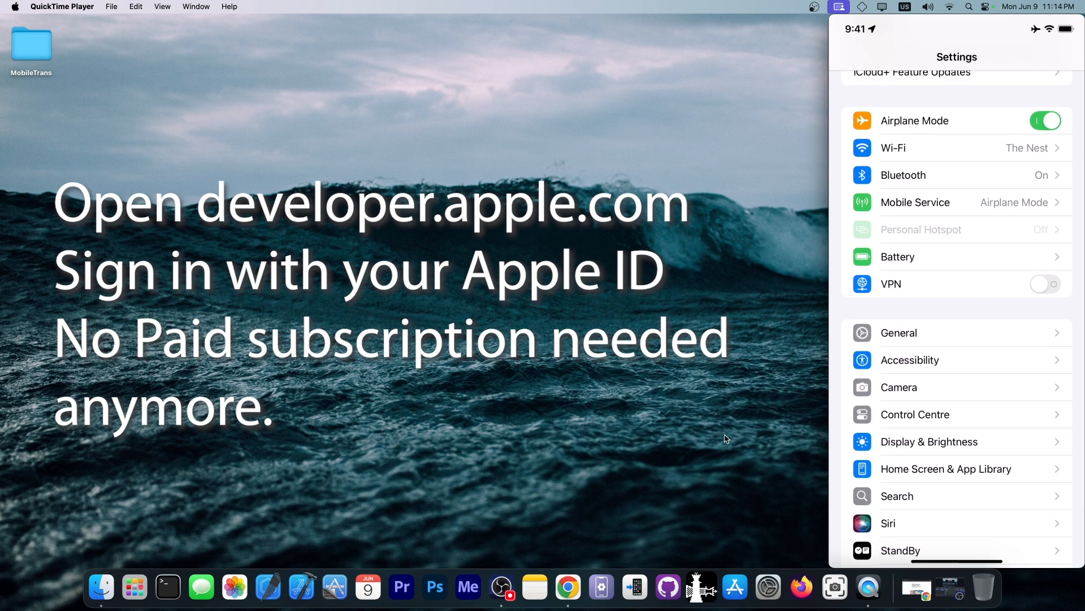
{"action": "left_click", "coordinate": [898, 333]}
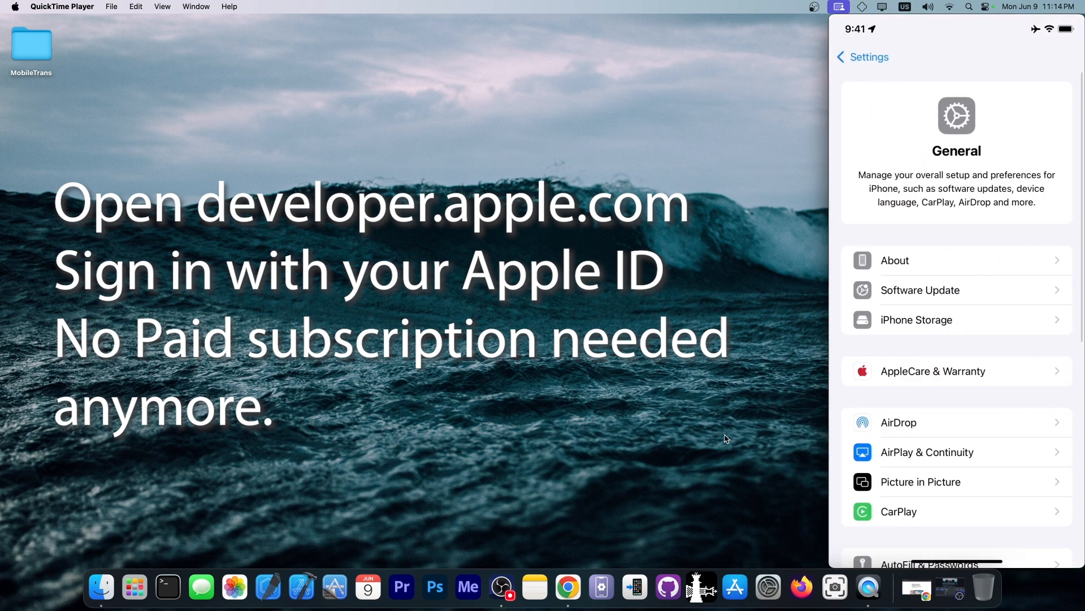
Step: Show Software Update, where iOS 18.5 is up to date with beta updates off
{"action": "left_click", "coordinate": [920, 290]}
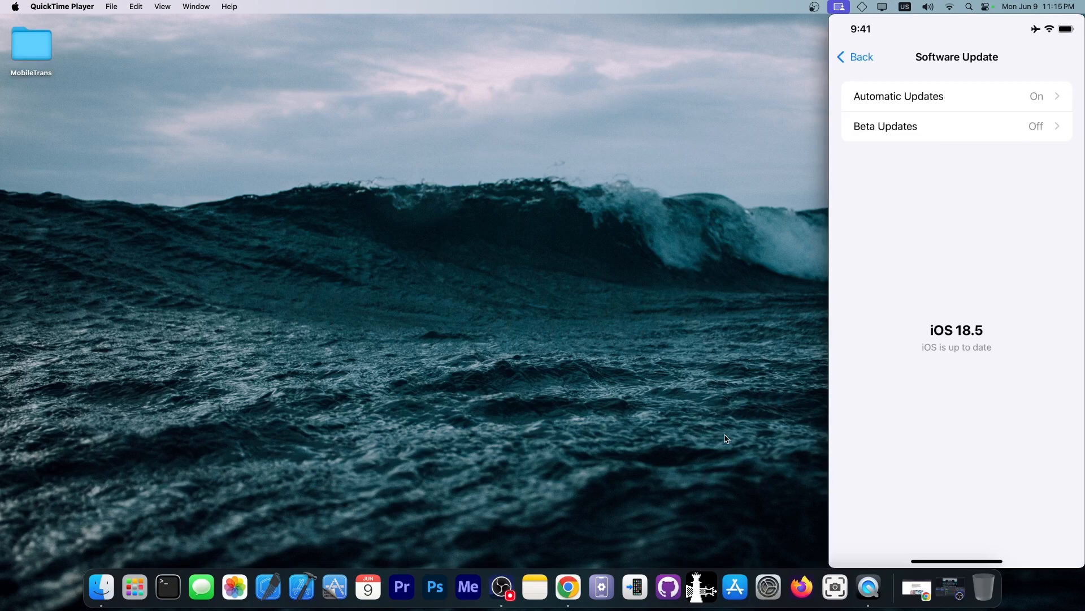
Step: Set Beta Updates to iOS 26 Developer Beta so the 8.33 GB iOS 26 Beta is offered
{"action": "left_click", "coordinate": [884, 127]}
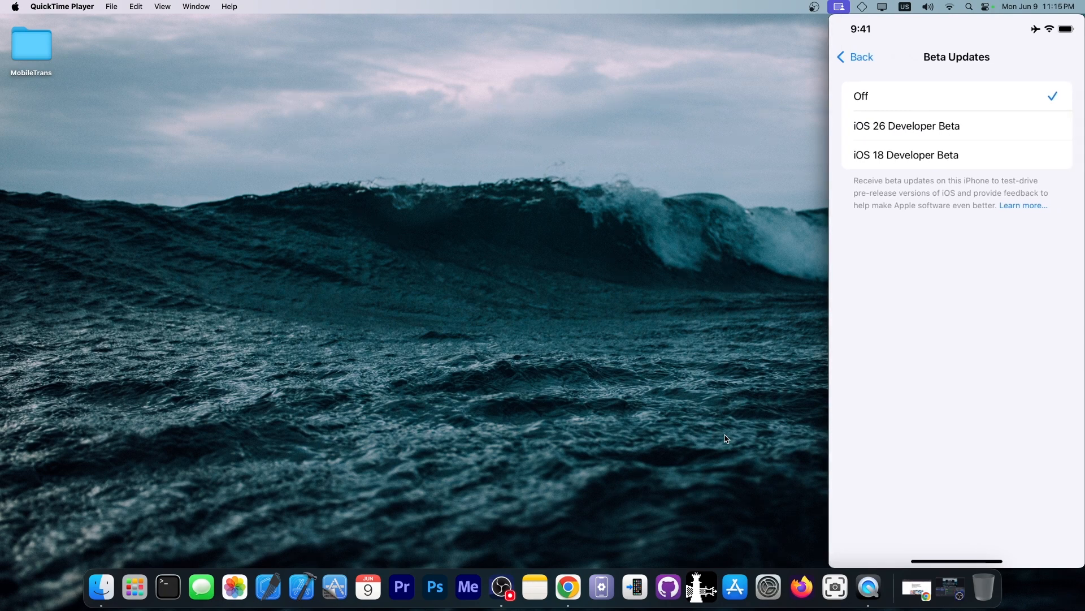
{"action": "left_click", "coordinate": [907, 126]}
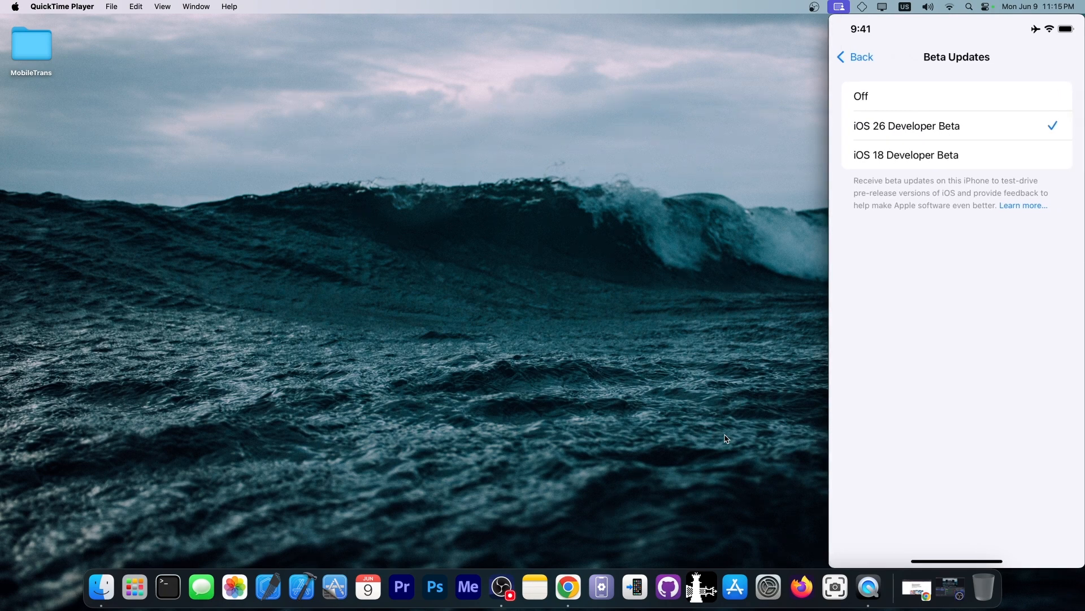
{"action": "left_click", "coordinate": [855, 57]}
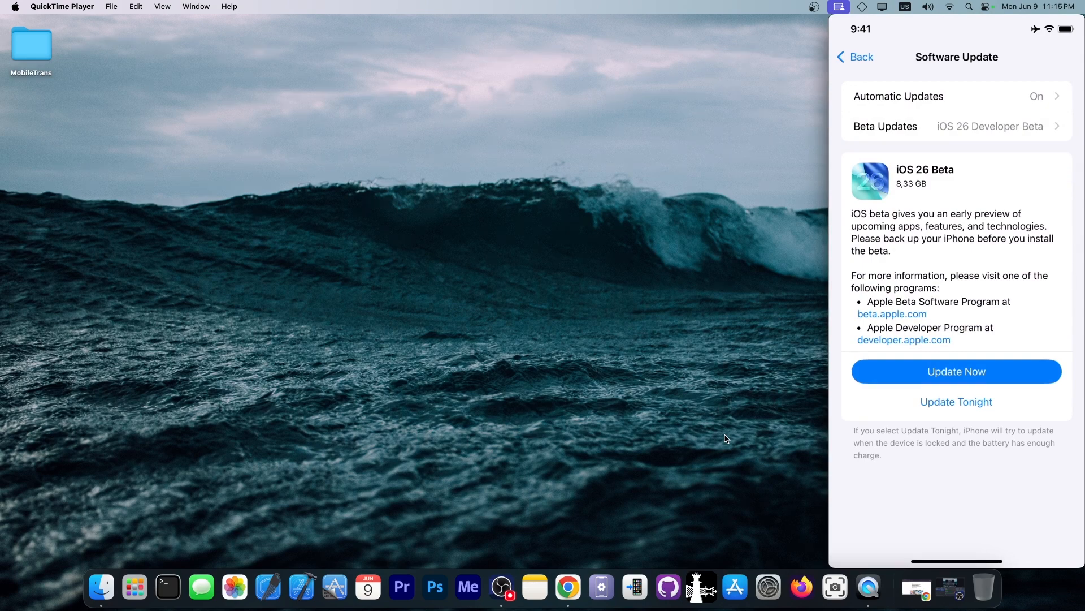
Step: Request the iOS 26 Beta with Update Now, then bring Chrome to the front
{"action": "left_click", "coordinate": [957, 371]}
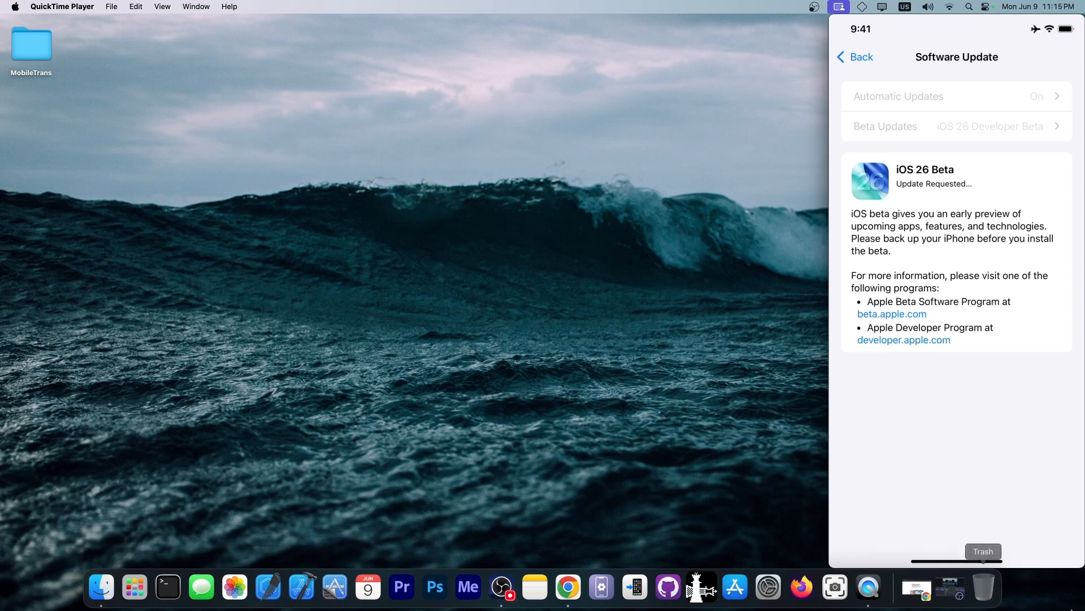
{"action": "left_click", "coordinate": [568, 586]}
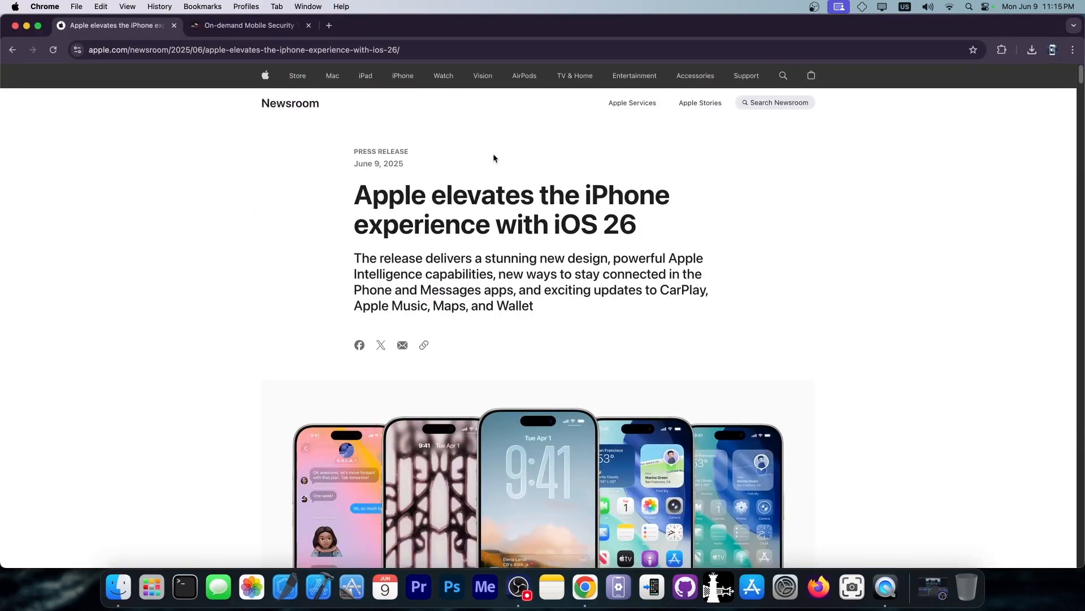
Step: Scroll the iOS 26 press release down to the 'A Beautiful New Look' Home Screen images
{"action": "scroll", "scroll_direction": "down", "scroll_amount": 3}
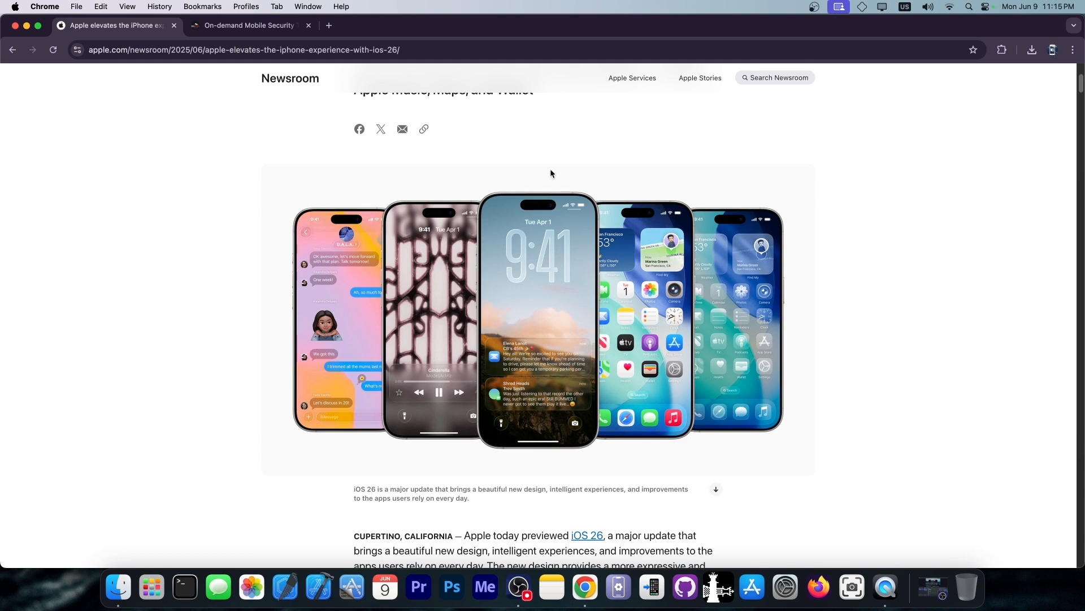
{"action": "mouse_move", "coordinate": [686, 359]}
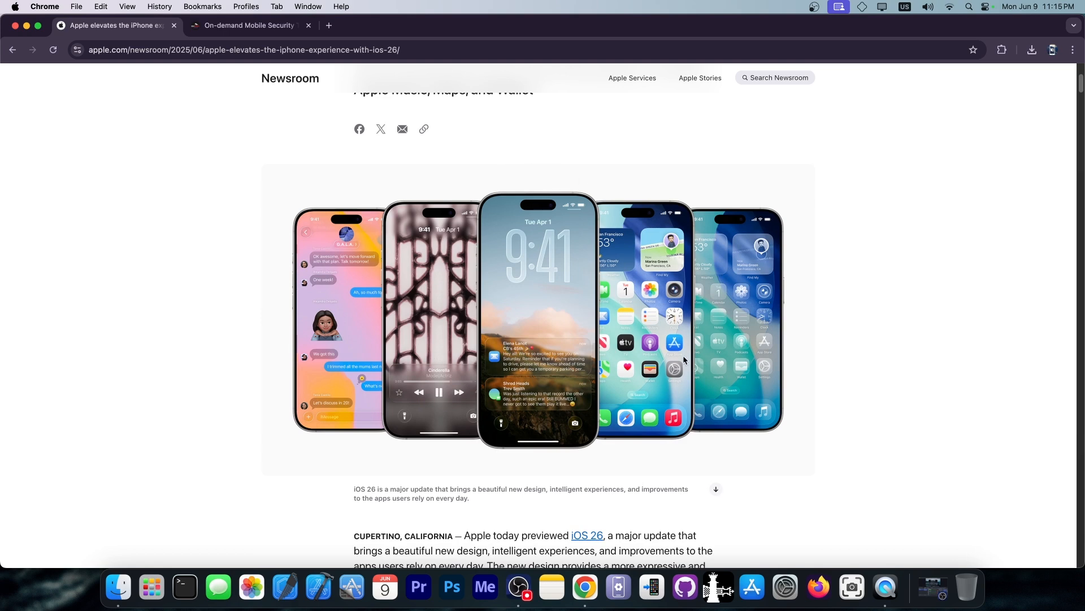
{"action": "mouse_move", "coordinate": [558, 357]}
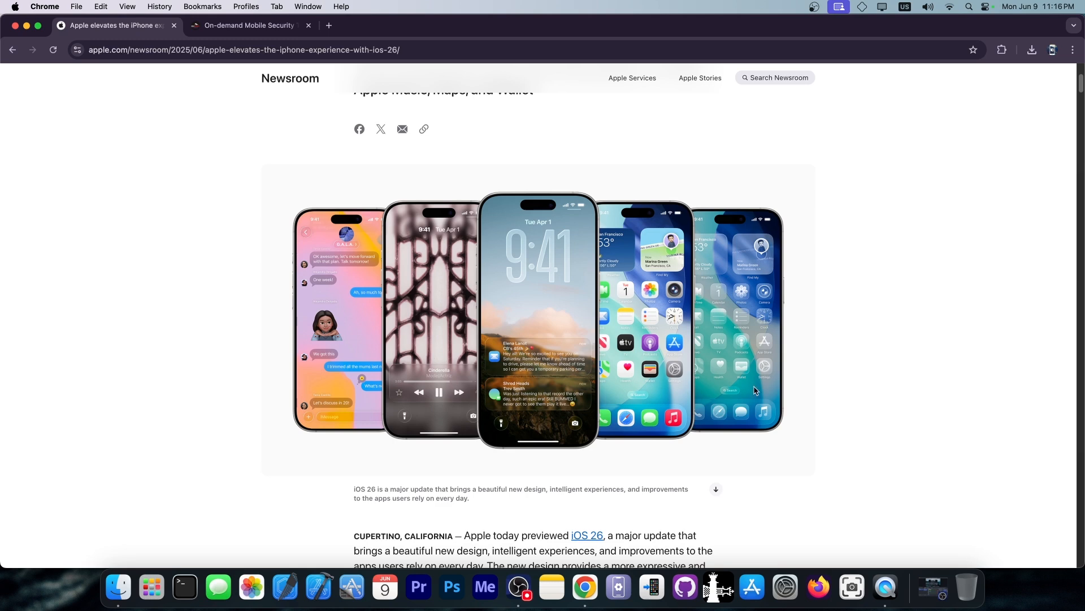
{"action": "mouse_move", "coordinate": [764, 333]}
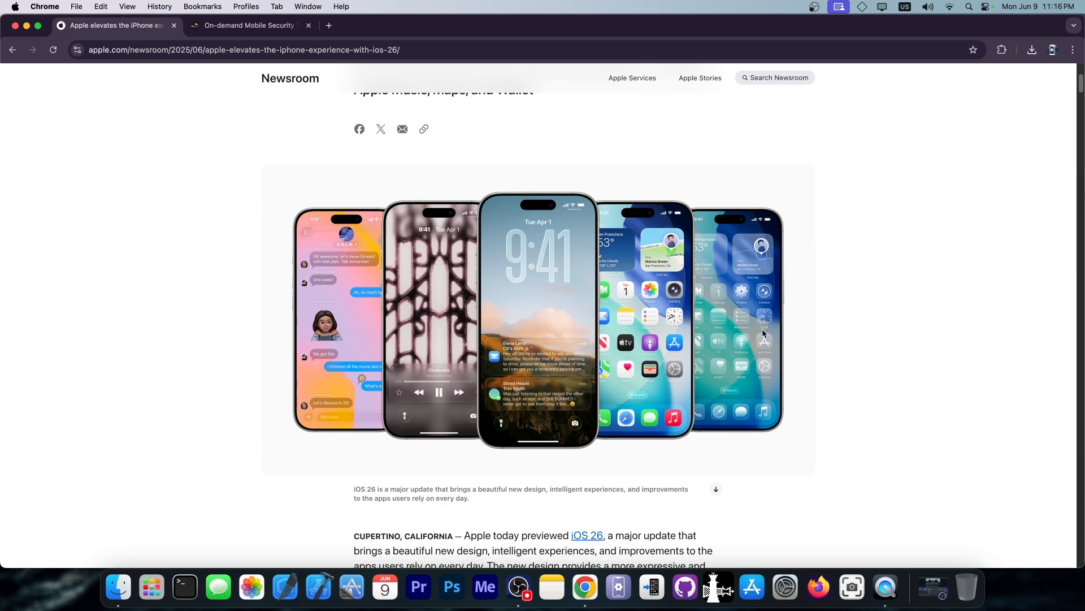
{"action": "scroll", "scroll_direction": "down", "scroll_amount": 3}
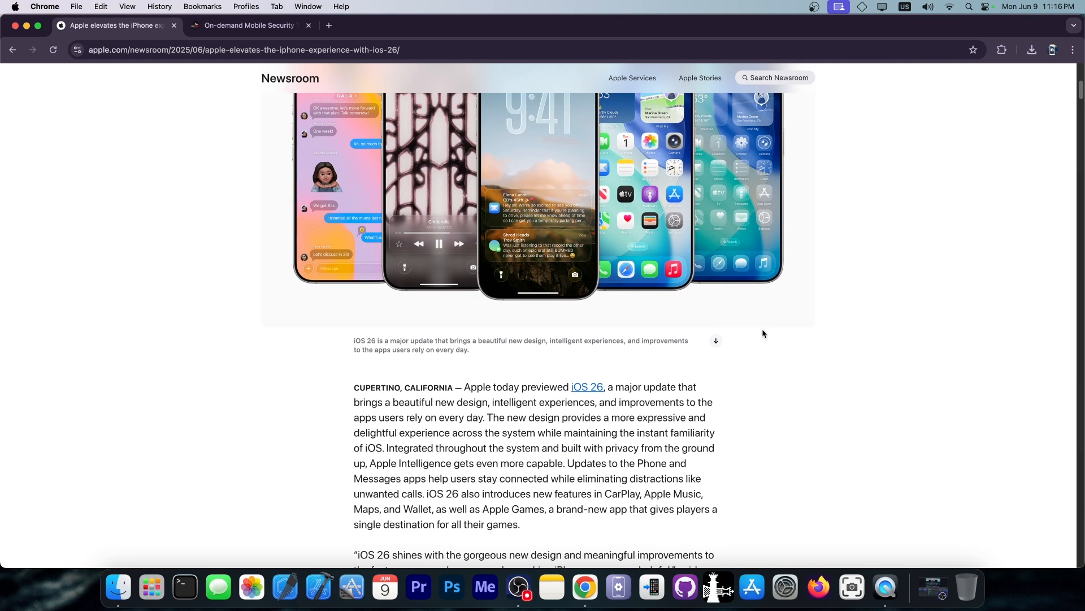
{"action": "scroll", "scroll_direction": "down", "scroll_amount": 3}
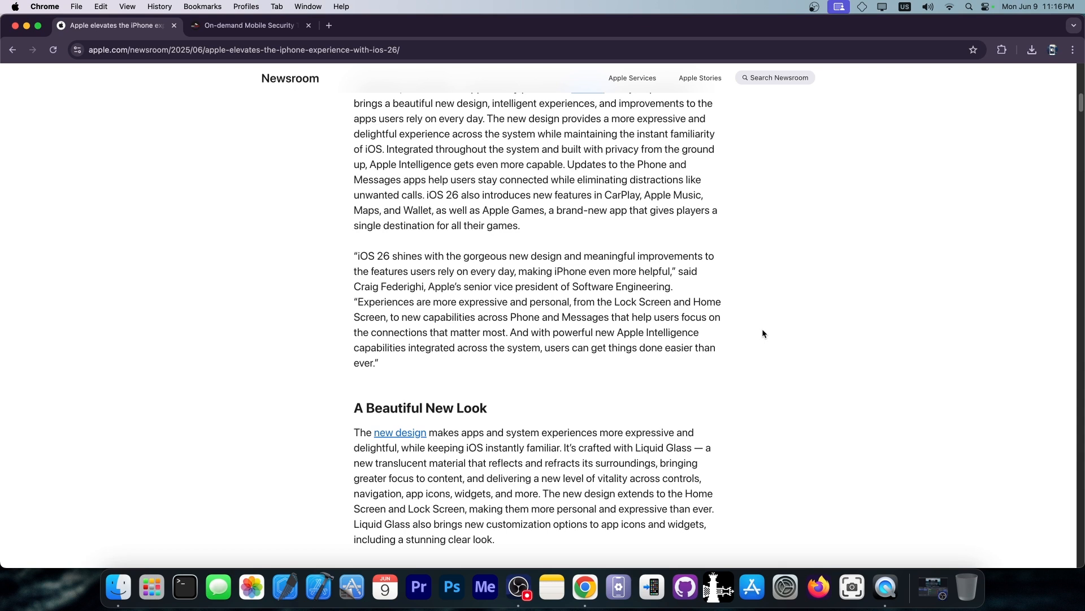
{"action": "scroll", "scroll_direction": "down", "scroll_amount": 3}
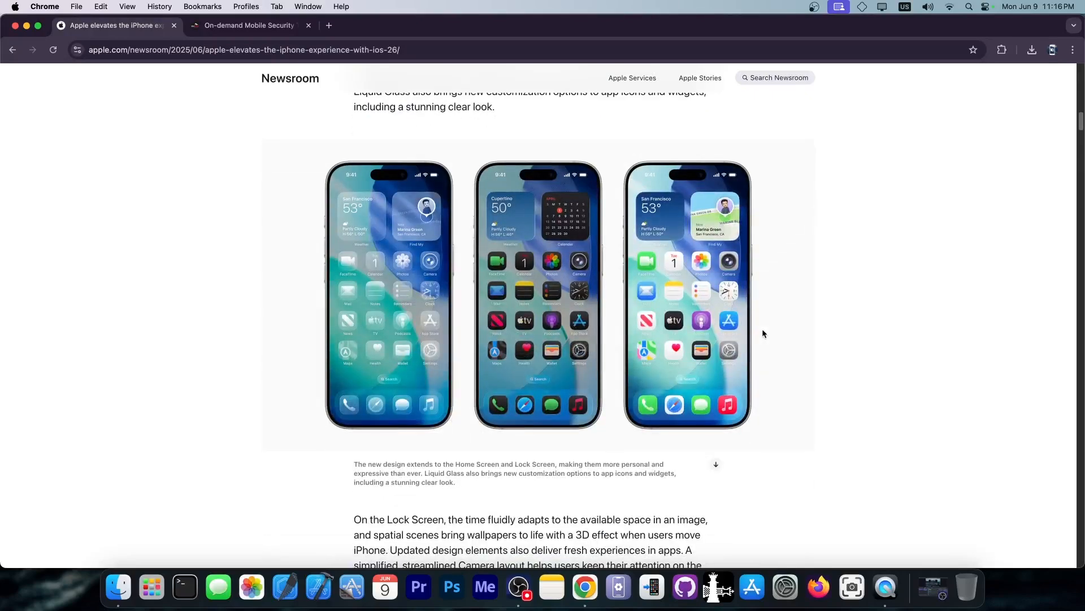
{"action": "scroll", "scroll_direction": "down", "scroll_amount": 3}
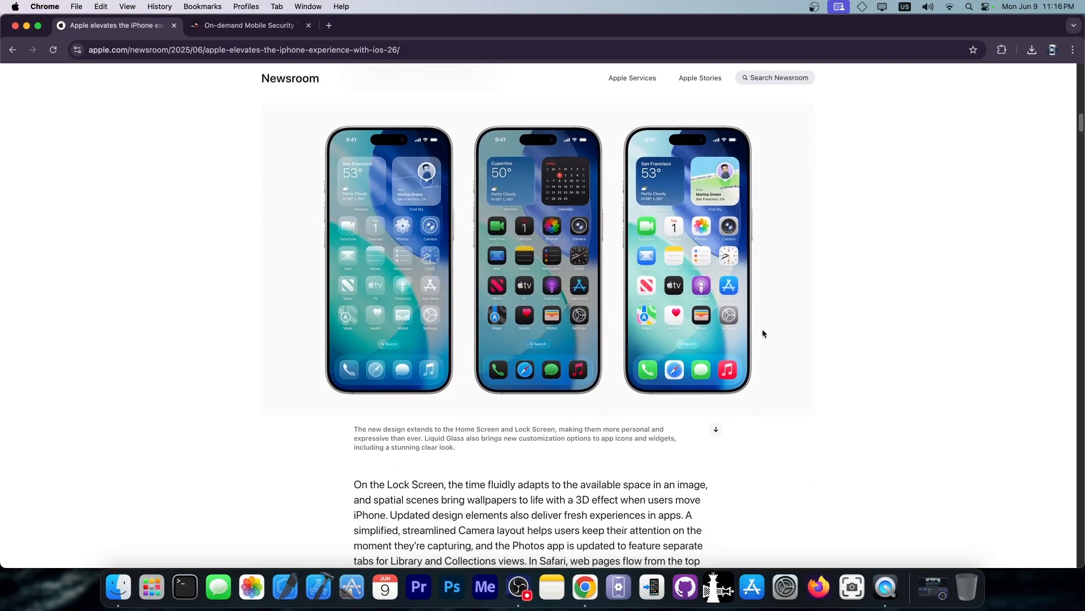
Step: Scroll on to the staying-connected section, then switch to the 8kSec Academy courses tab
{"action": "scroll", "scroll_direction": "down", "scroll_amount": 3}
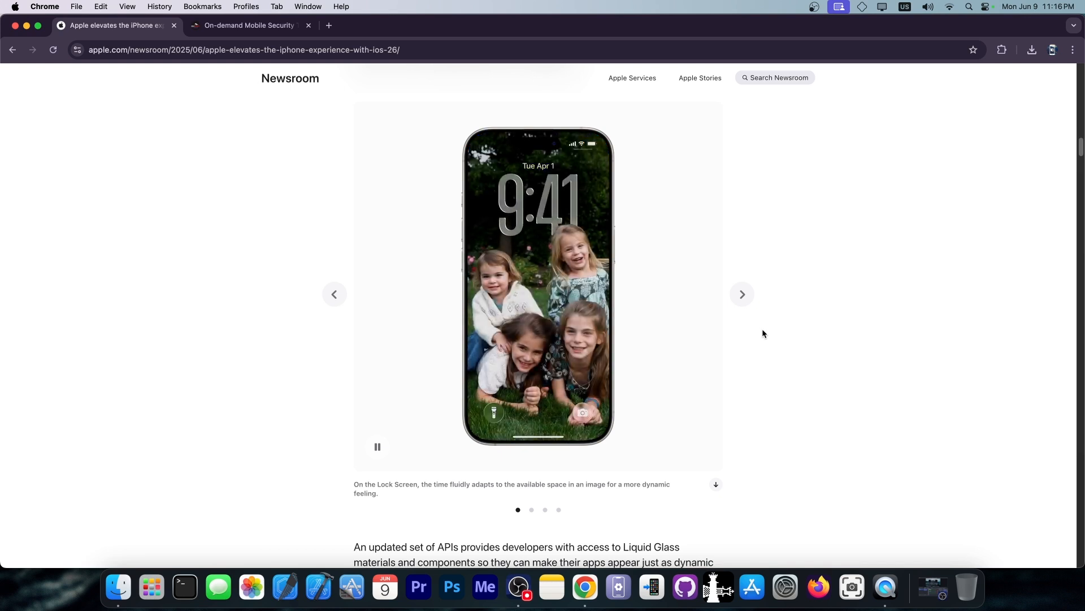
{"action": "scroll", "scroll_direction": "down", "scroll_amount": 3}
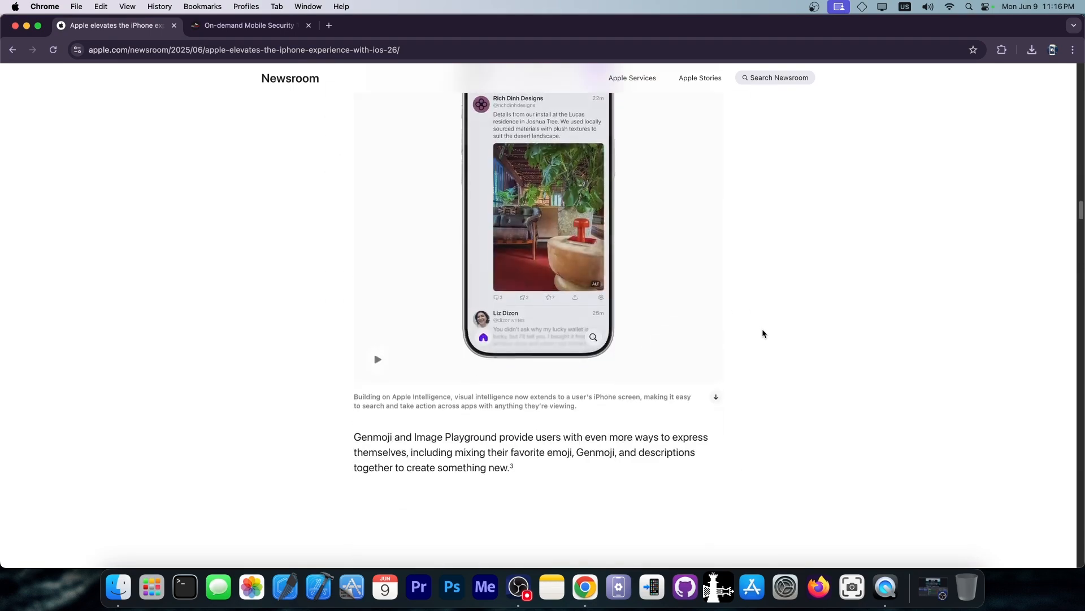
{"action": "scroll", "scroll_direction": "down", "scroll_amount": 3}
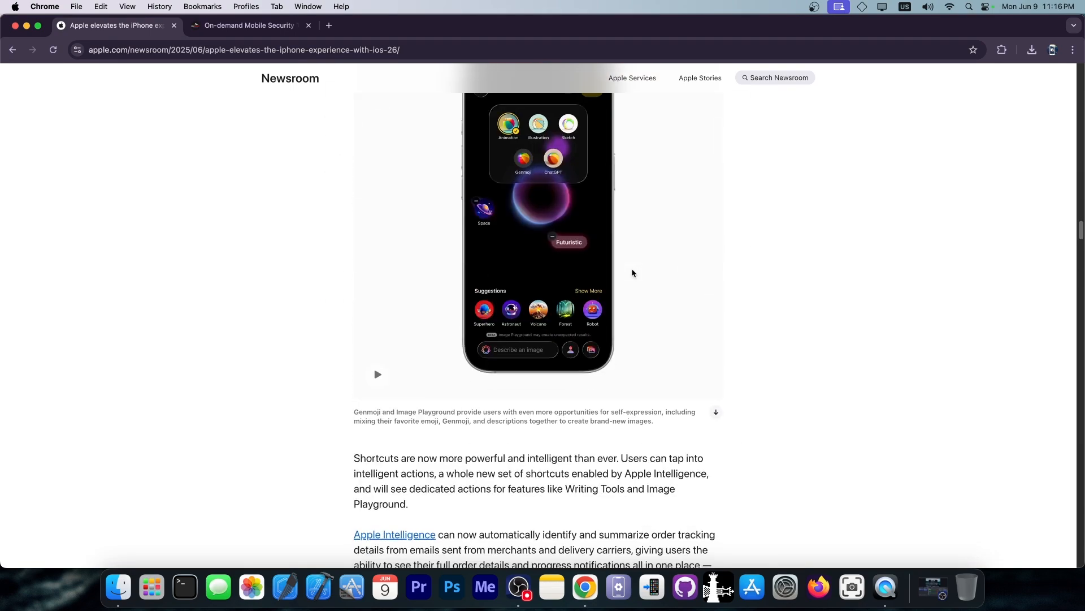
{"action": "scroll", "scroll_direction": "down", "scroll_amount": 3}
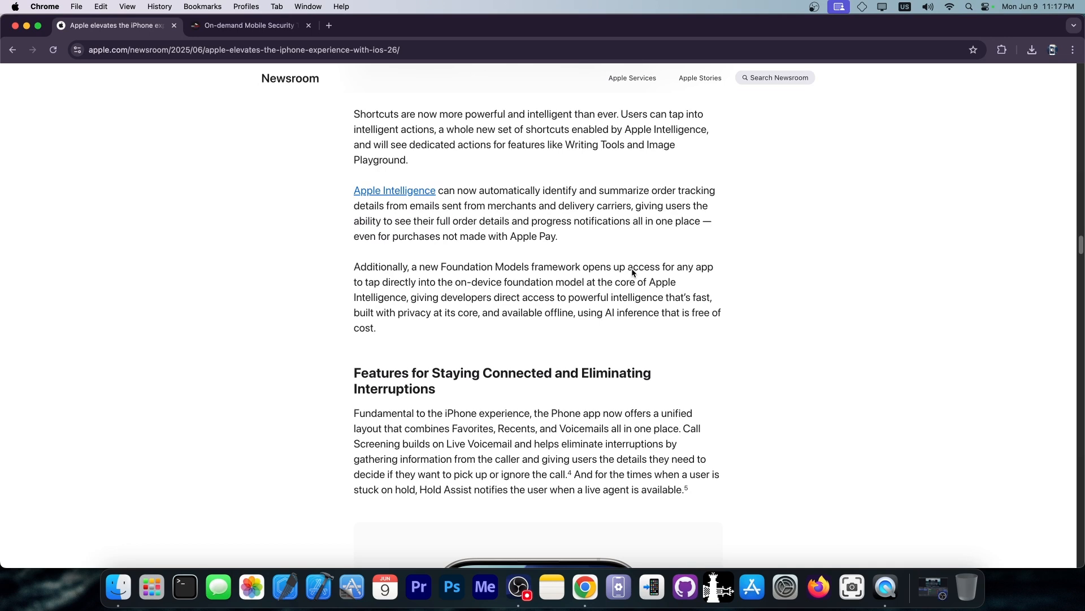
{"action": "left_click", "coordinate": [247, 25]}
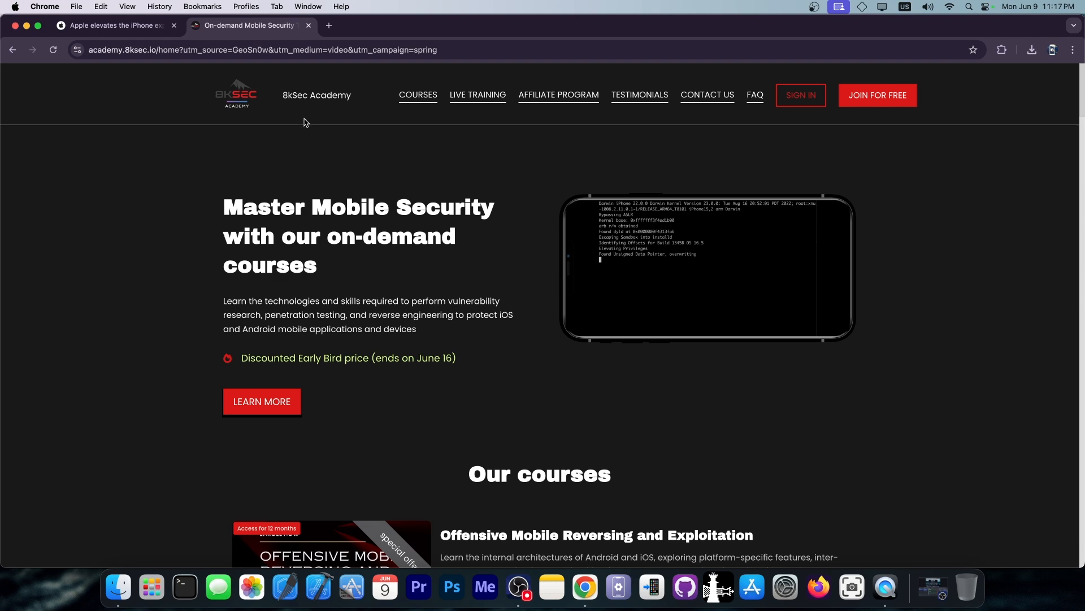
Step: View the Offensive iOS Internals course with its $999 price and Key Objectives
{"action": "scroll", "scroll_direction": "down", "scroll_amount": 3}
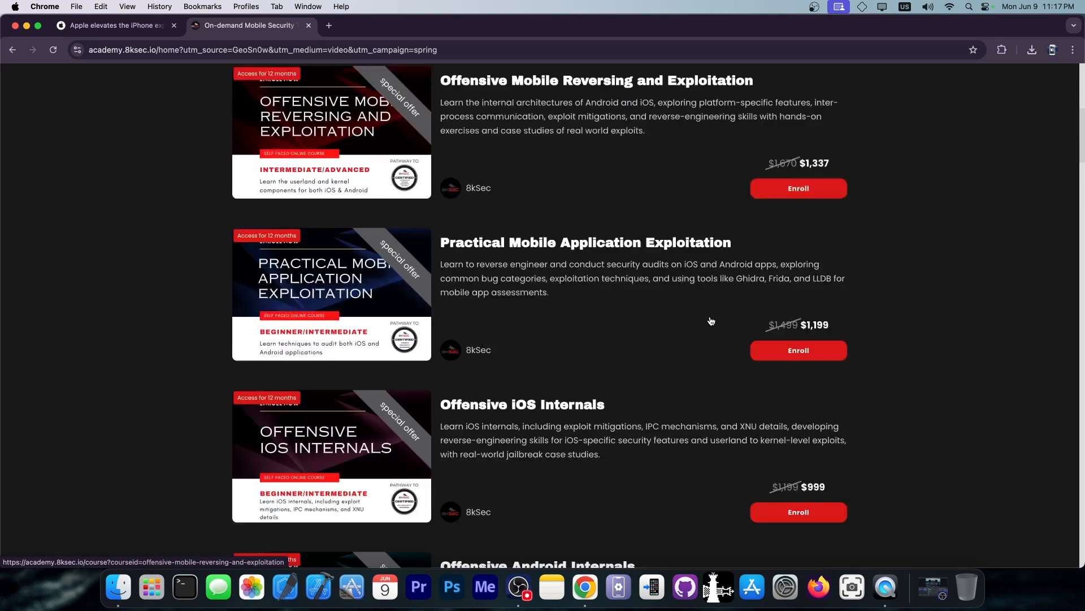
{"action": "scroll", "scroll_direction": "down", "scroll_amount": 3}
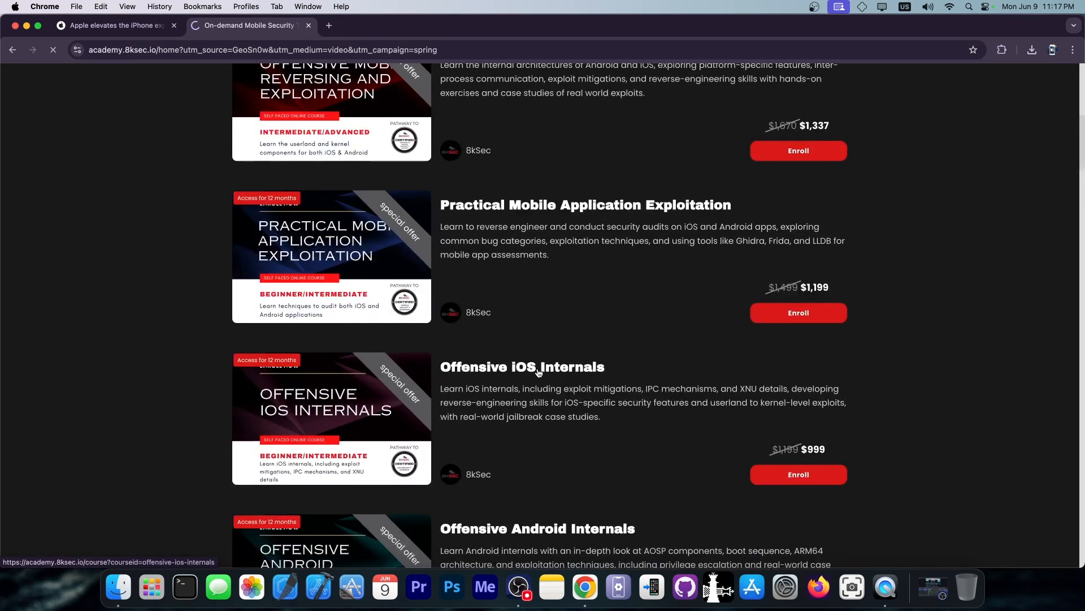
{"action": "left_click", "coordinate": [522, 367]}
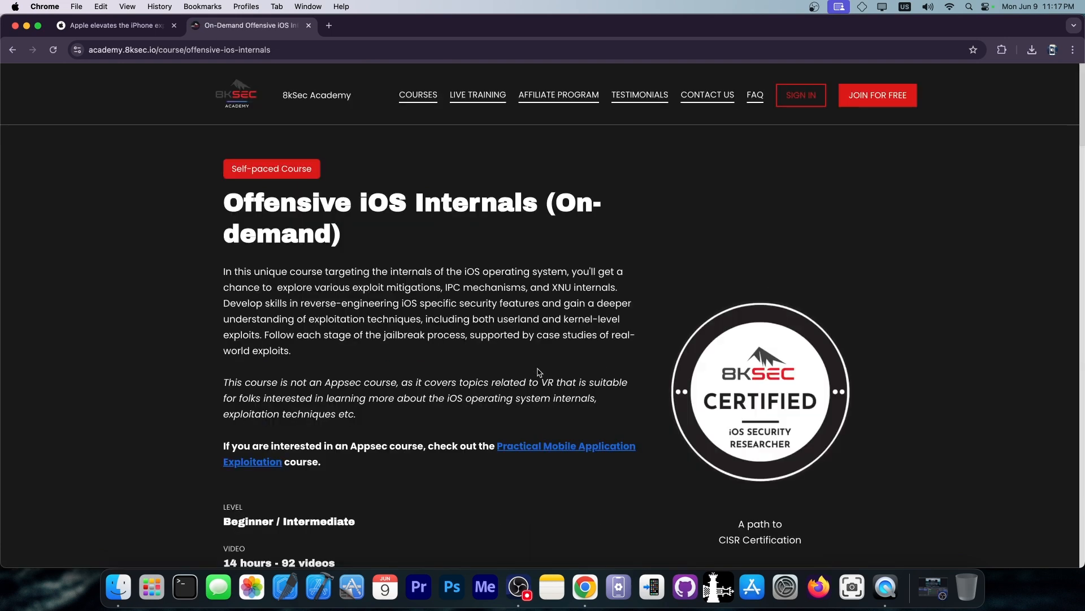
{"action": "scroll", "scroll_direction": "down", "scroll_amount": 3}
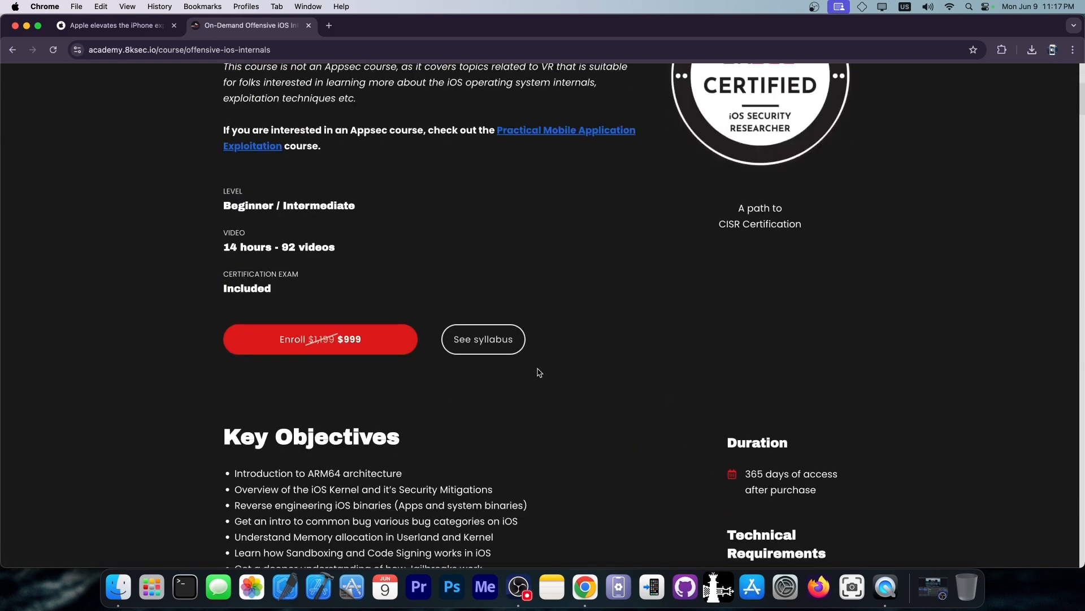
{"action": "scroll", "scroll_direction": "down", "scroll_amount": 3}
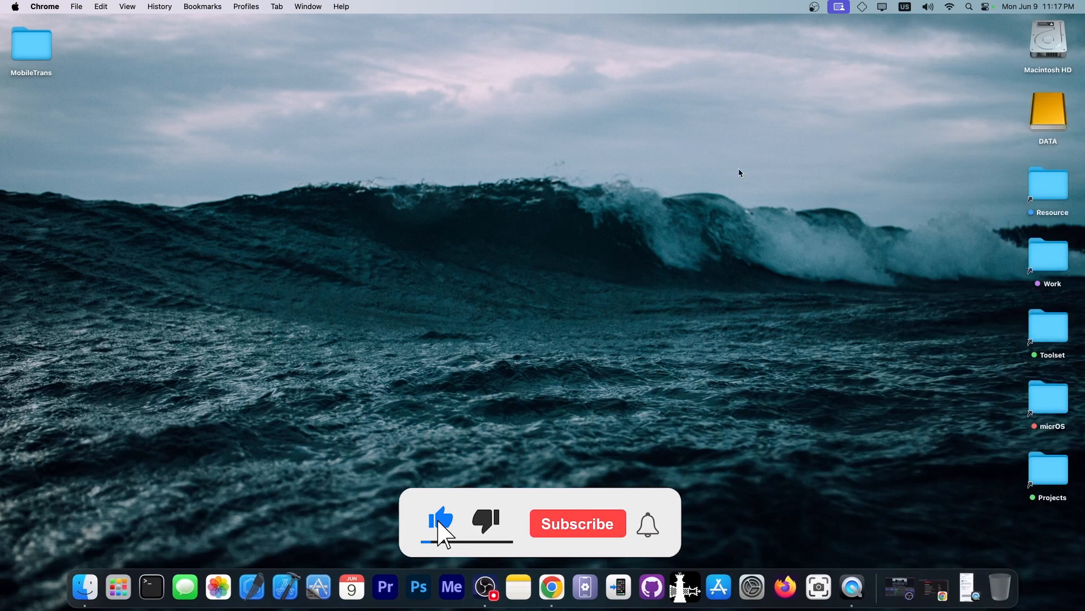
Step: Hide Chrome to reveal the macOS desktop with its folders
{"action": "left_click", "coordinate": [578, 523]}
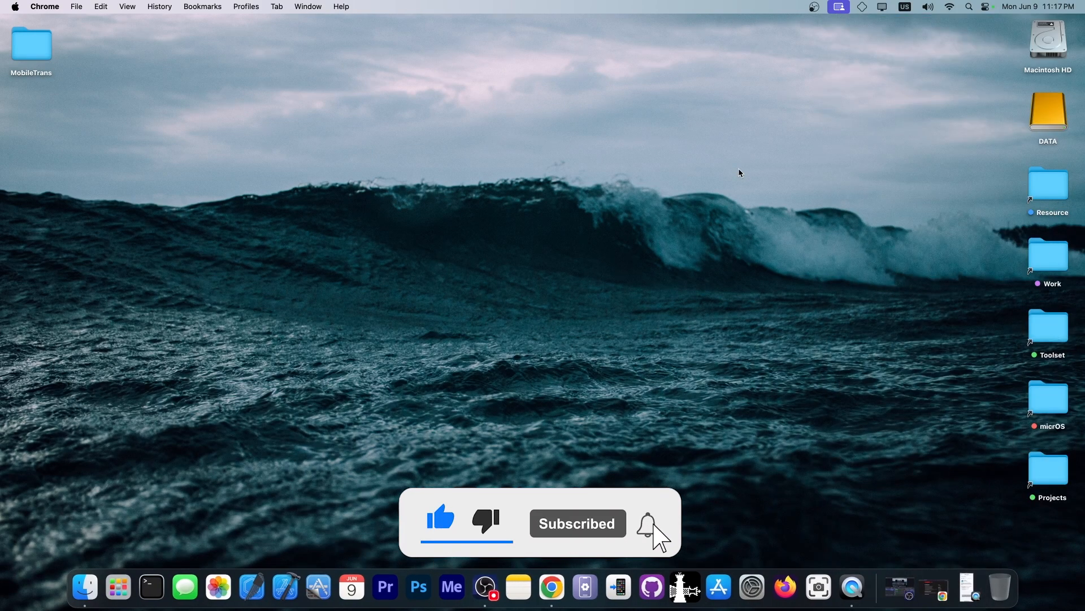